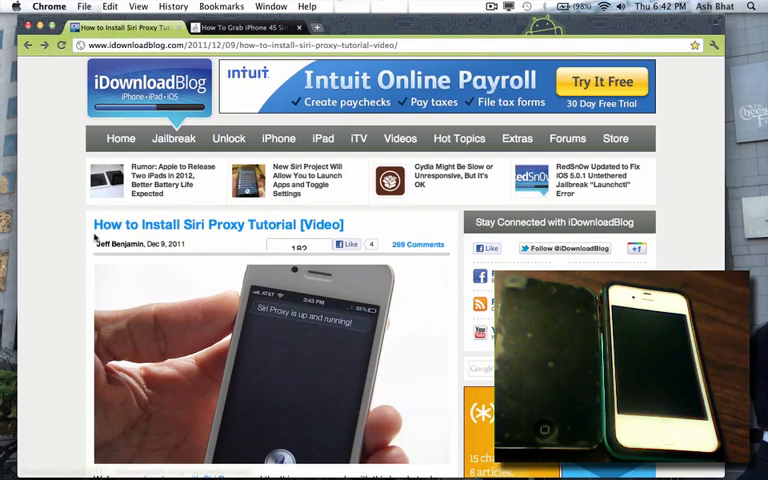
Scroll the Siri Proxy article down past its header to the embedded video and prerequisites.
scroll("down", 3)
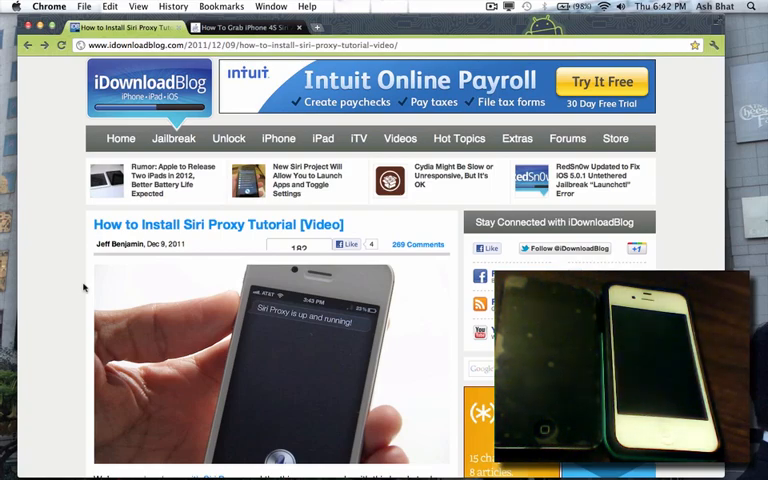
scroll("down", 3)
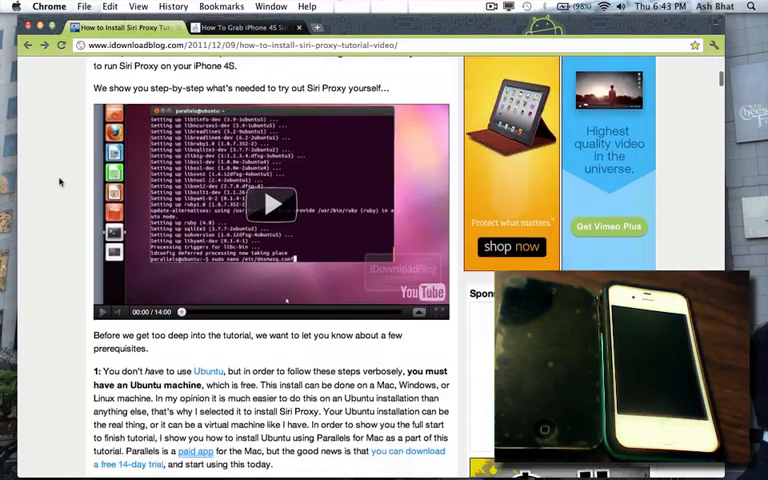
Scroll through the numbered prerequisites to the Preliminary Steps and Command List Steps.
scroll("down", 3)
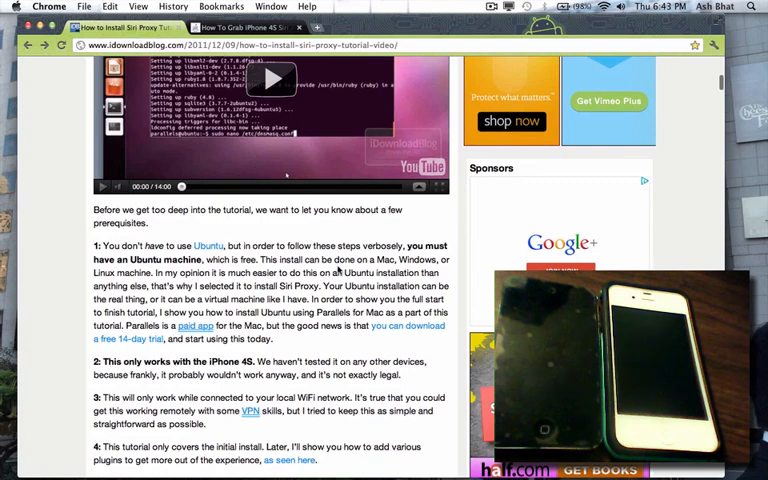
scroll("down", 3)
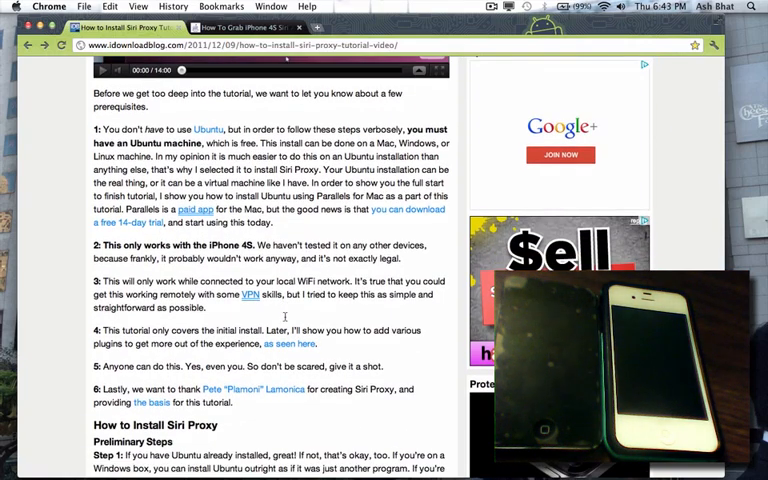
scroll("down", 3)
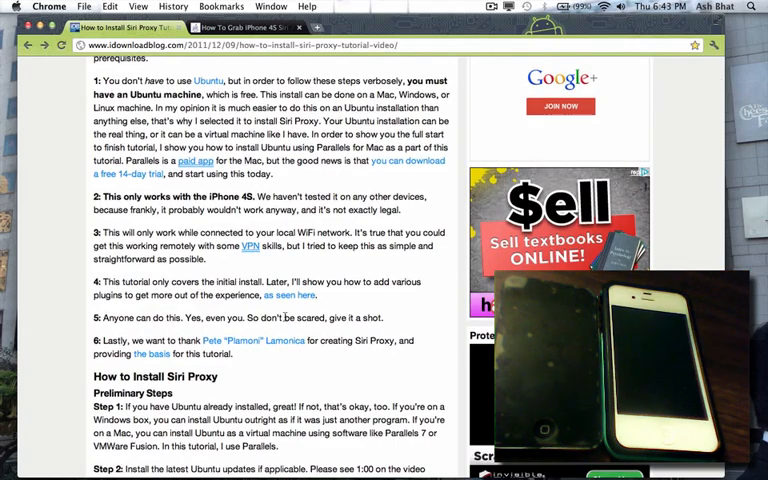
scroll("down", 3)
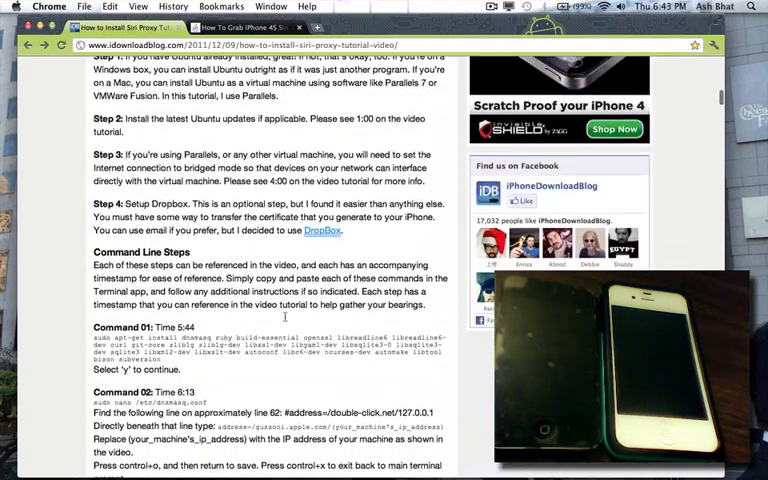
Scroll through the commands and 'Setting up the iPhone 4S' steps, then back up to the video.
scroll("down", 3)
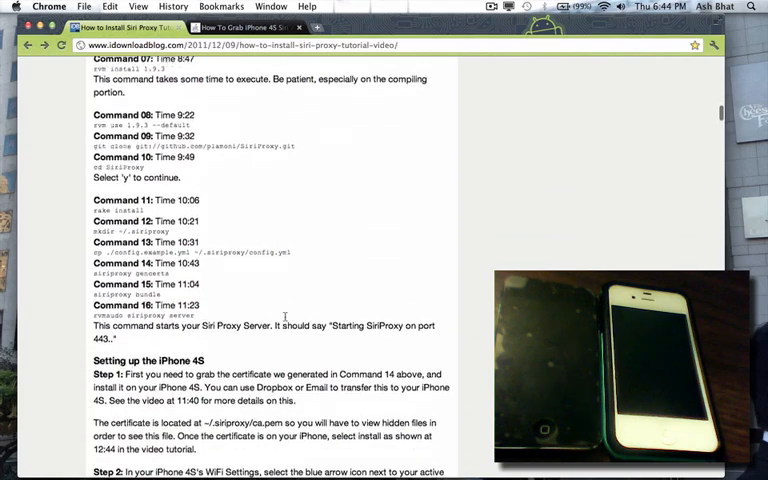
scroll("down", 3)
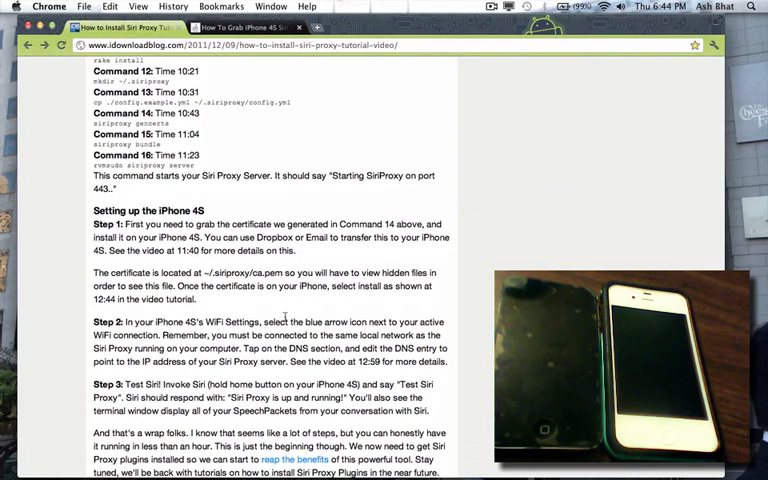
scroll("down", 3)
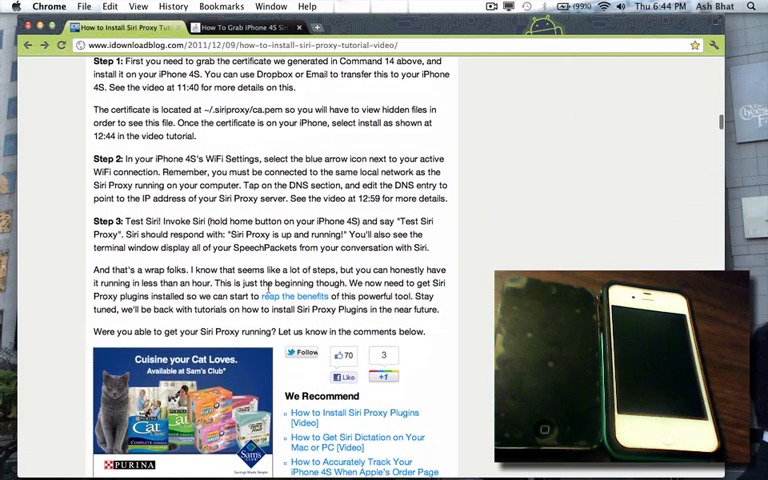
scroll("up", 3)
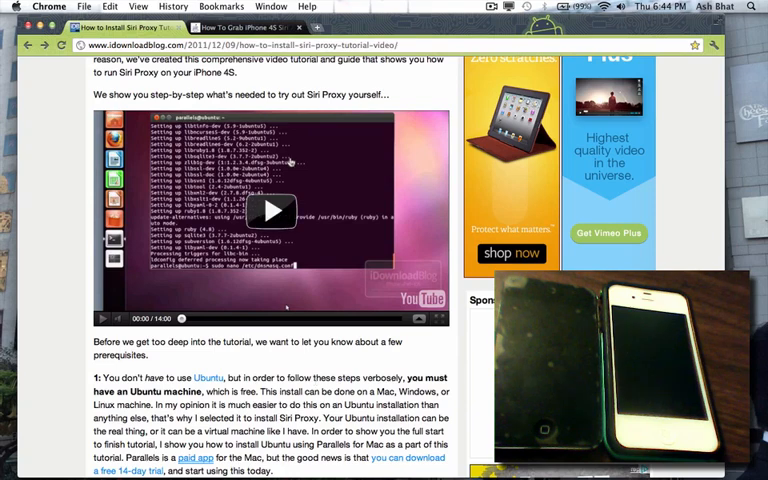
Switch to TheiOSExploit's Siri authentication keys tab and scroll to the certificate transfer steps.
left_click(244, 28)
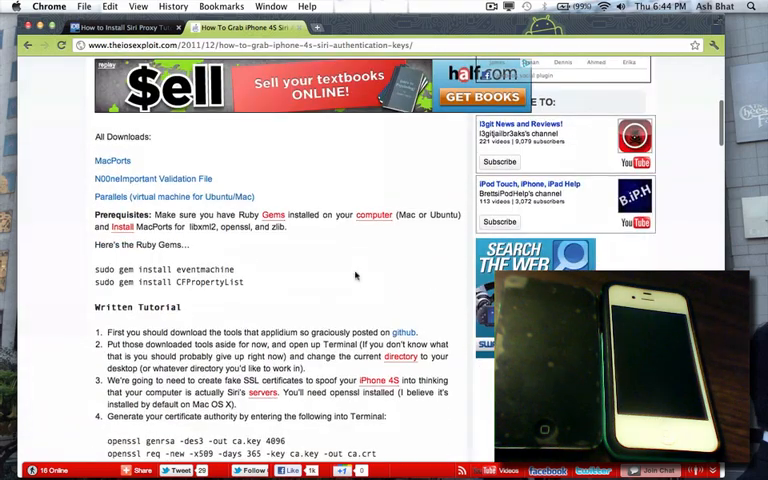
scroll("down", 3)
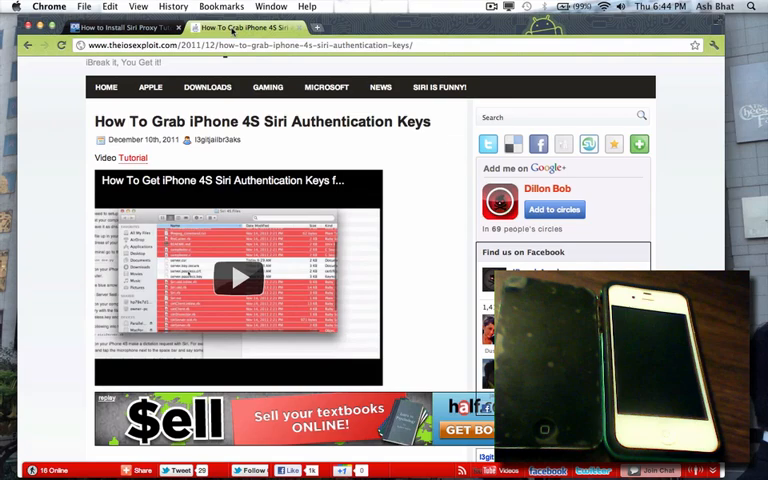
scroll("down", 3)
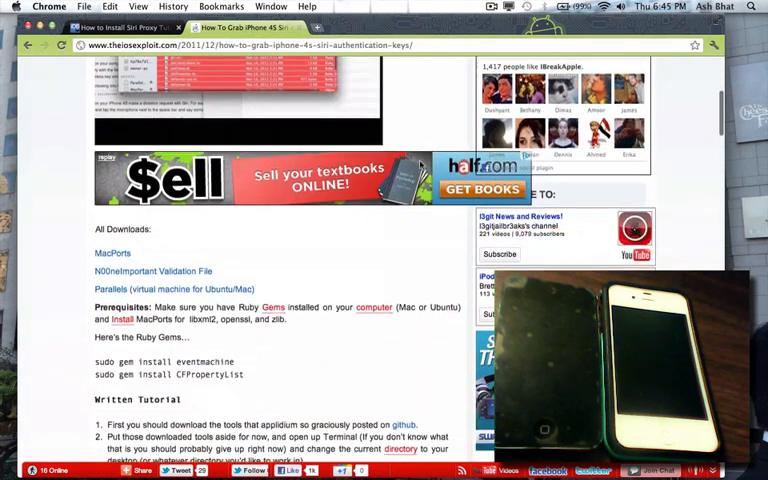
scroll("down", 3)
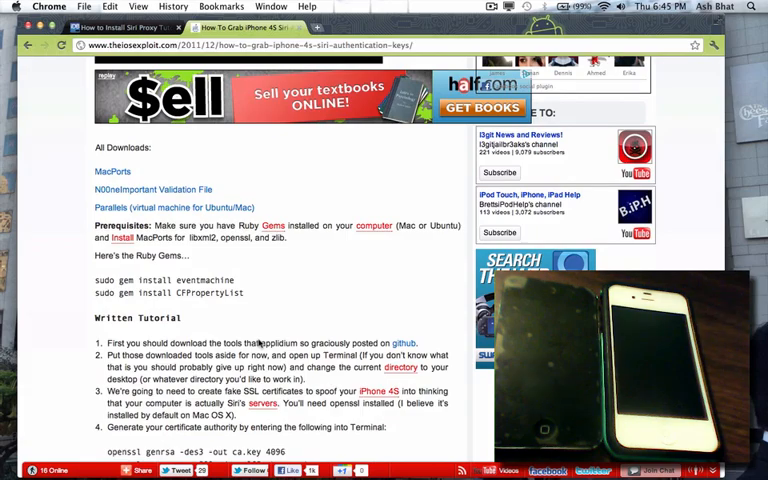
scroll("down", 3)
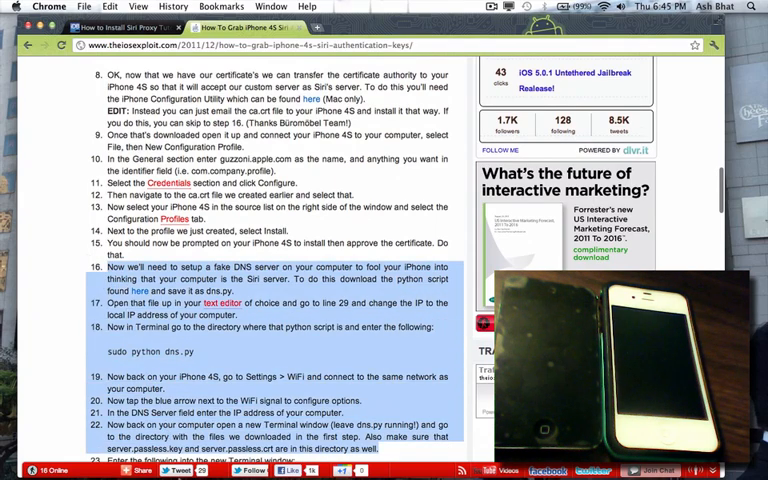
Scroll the Siri keys guide to the steps for running 'sudo ruby siriServer.rb'.
scroll("down", 3)
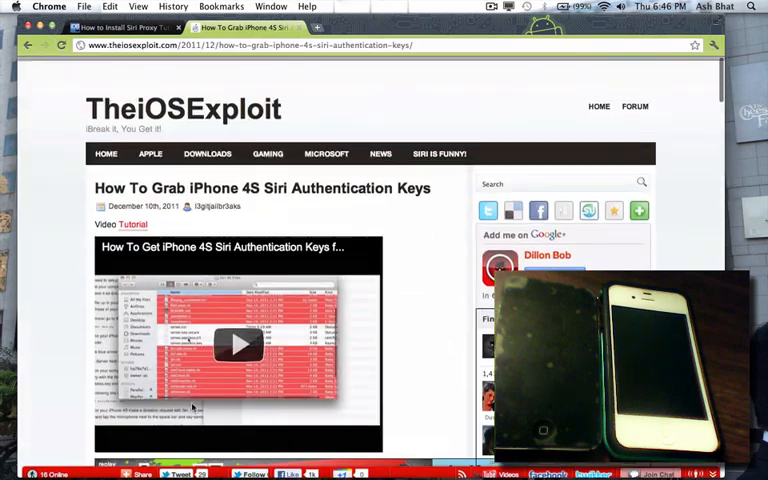
scroll("down", 3)
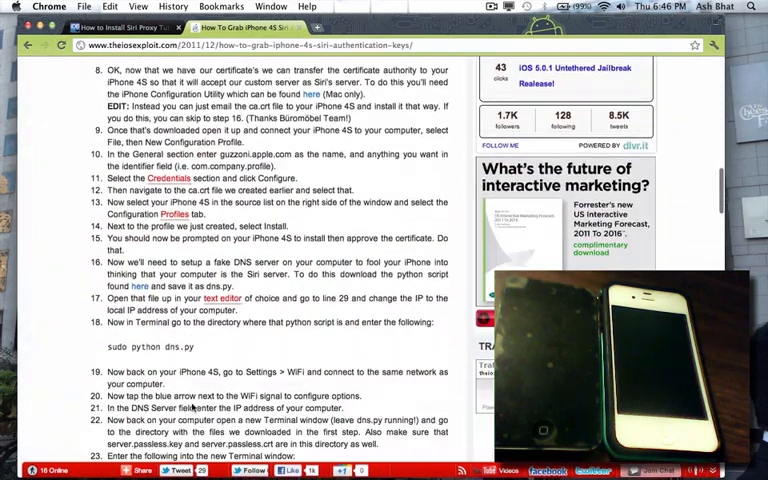
scroll("down", 3)
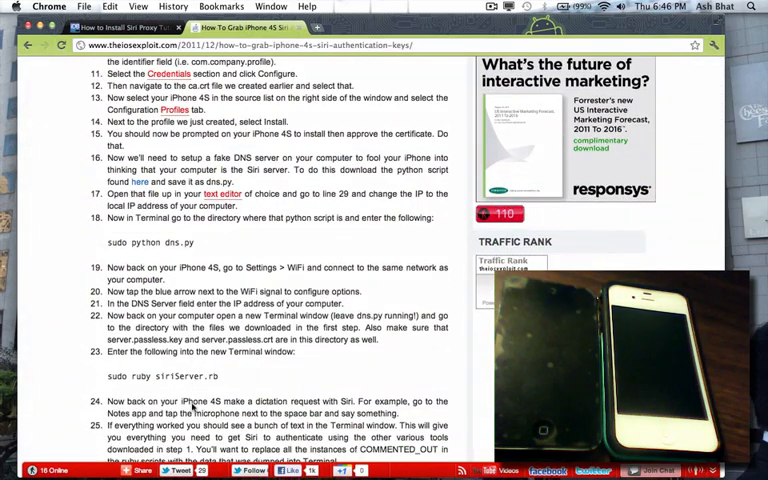